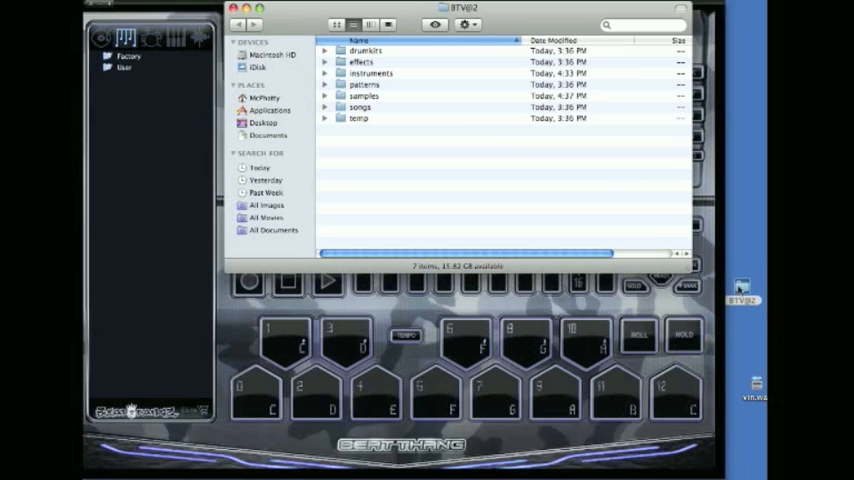
mouse_move(428, 144)
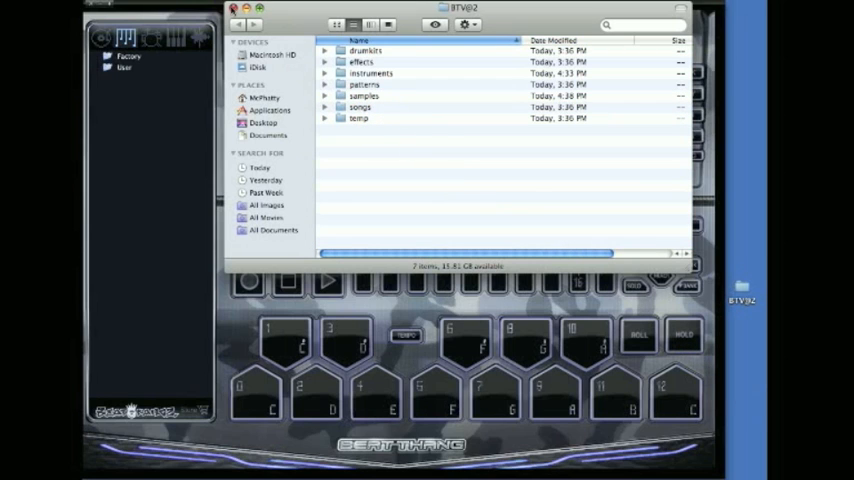
Switch to auditioning instruments and create the new empty instrument NewInst for editing
double_click(364, 96)
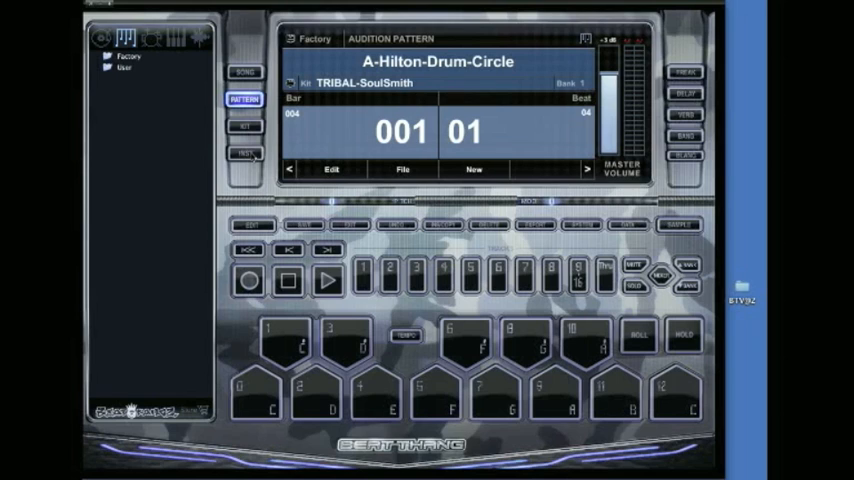
left_click(242, 154)
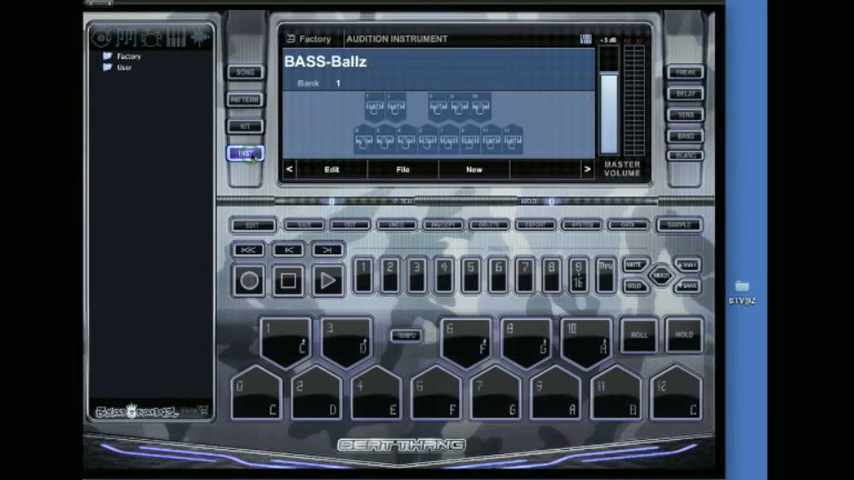
left_click(244, 156)
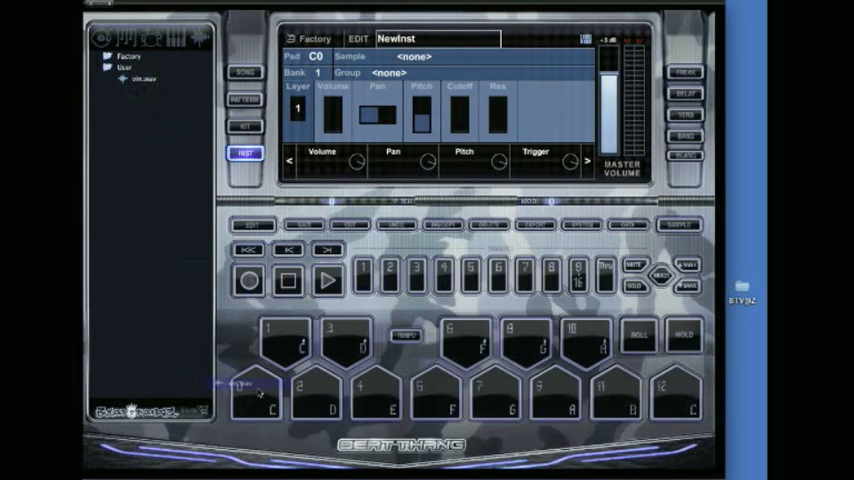
Load vin.wav onto pad C0 at volume 60 with gate triggering and show its waveform
left_click(258, 396)
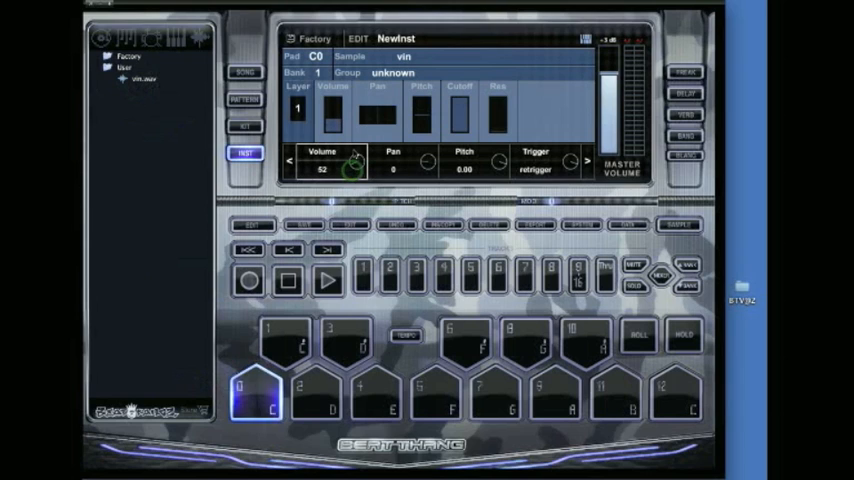
left_click_drag(348, 162, 356, 156)
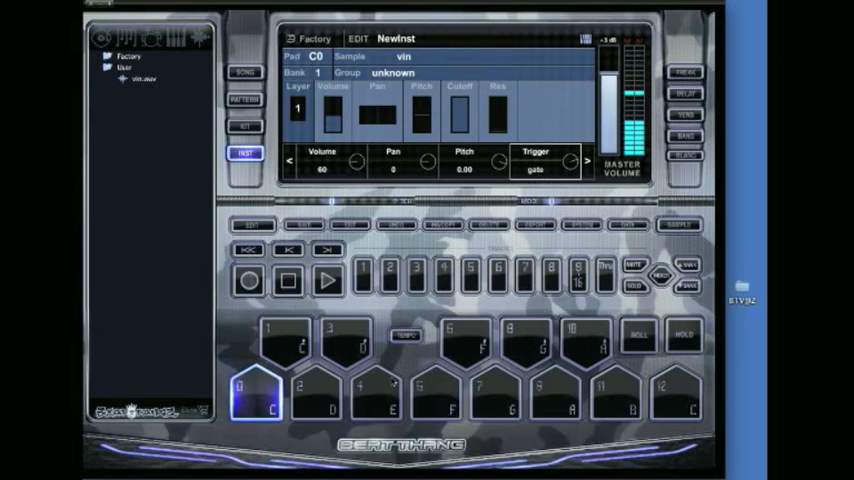
left_click(258, 396)
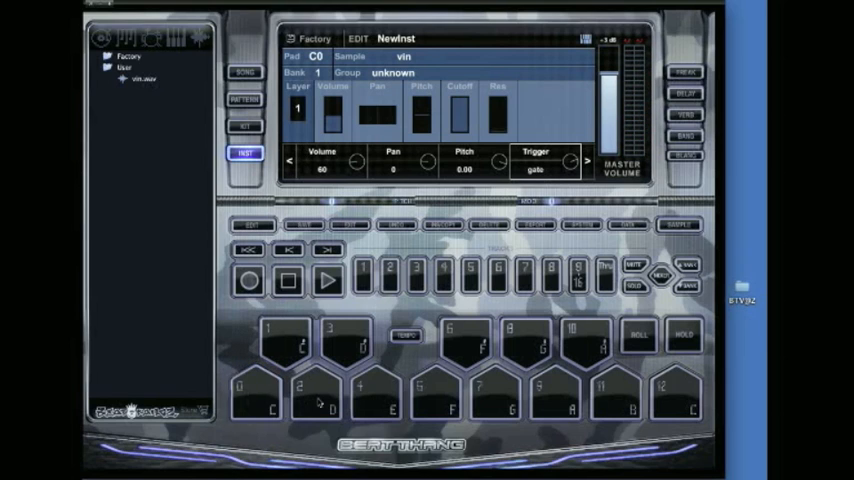
left_click(256, 392)
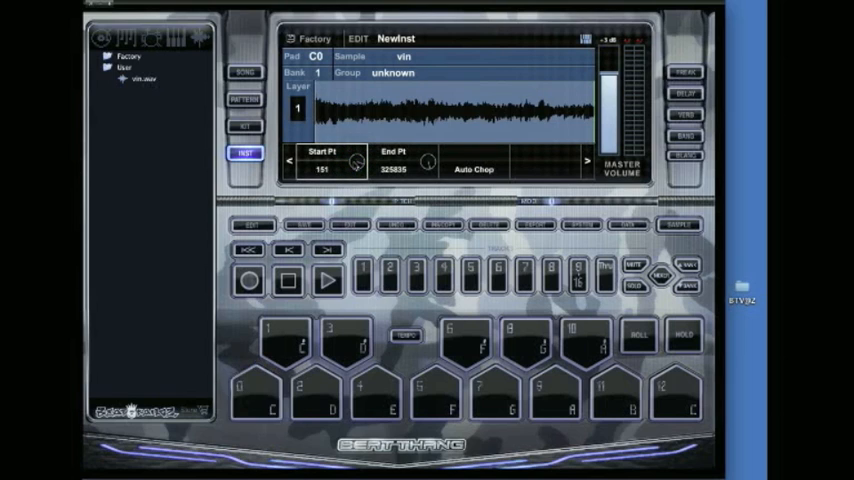
Trim the vin sample with a later start point and an earlier end point
left_click(256, 398)
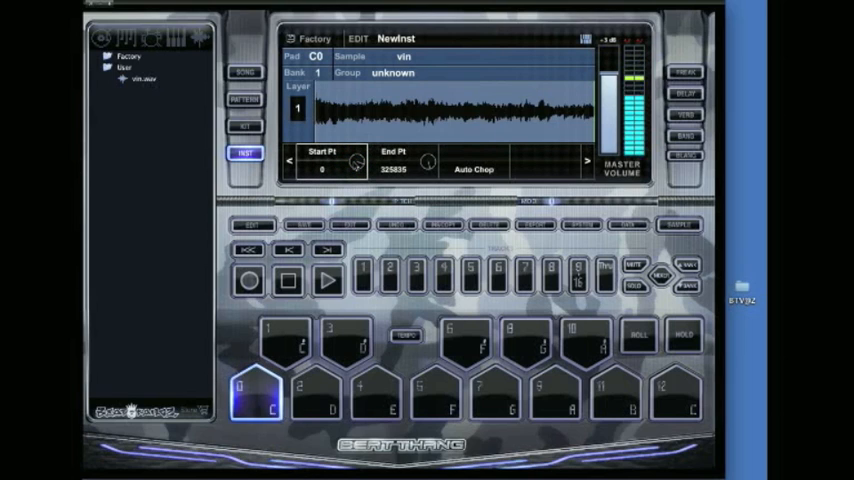
left_click_drag(356, 160, 358, 156)
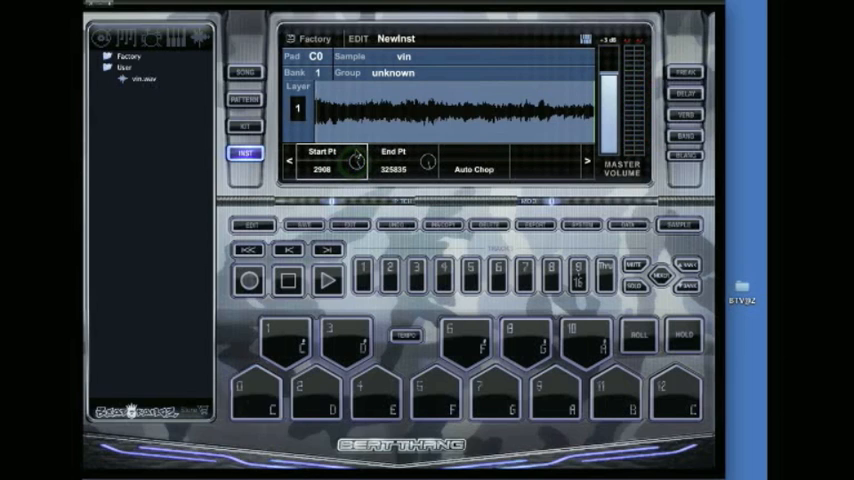
left_click_drag(352, 160, 360, 156)
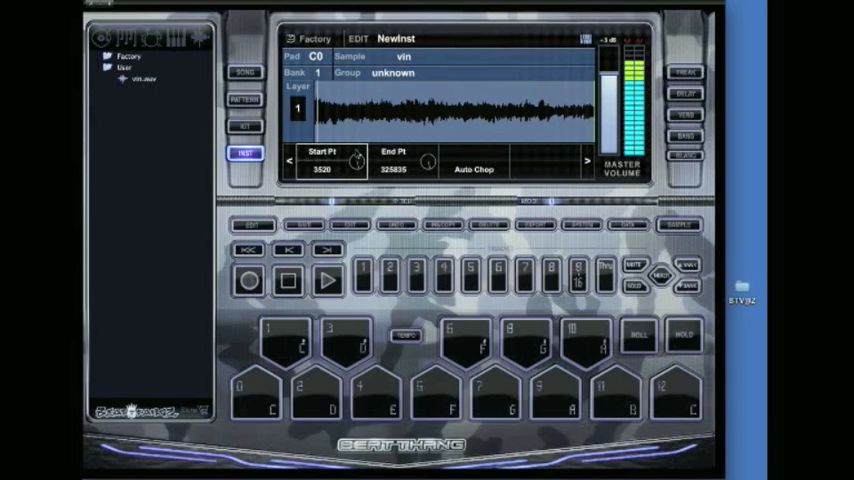
left_click(256, 396)
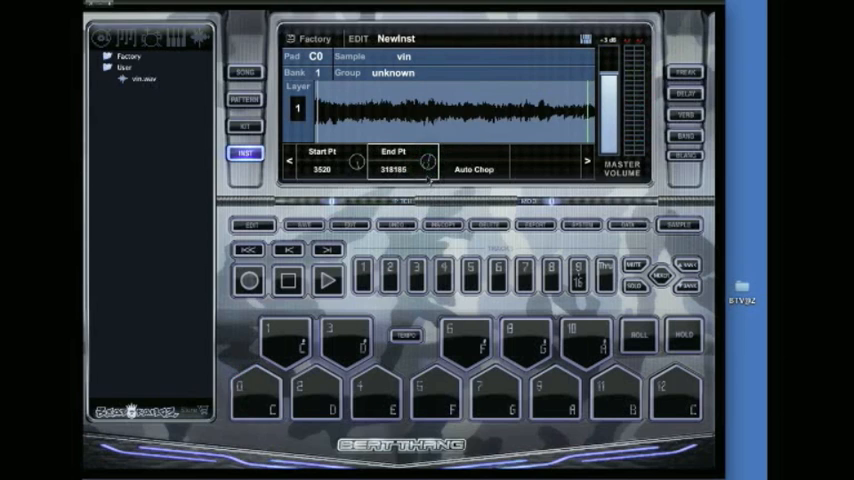
left_click_drag(424, 162, 420, 170)
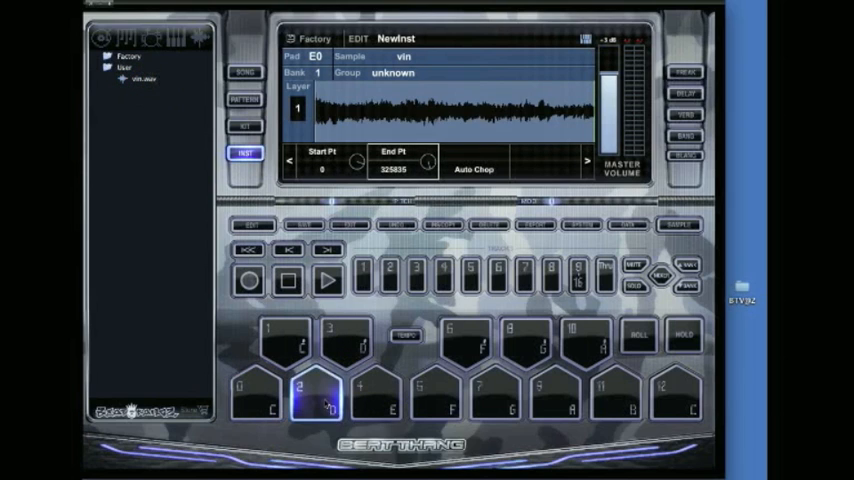
Audition the trimmed sample on another pad and show the velocity range and keyspan settings
left_click(308, 400)
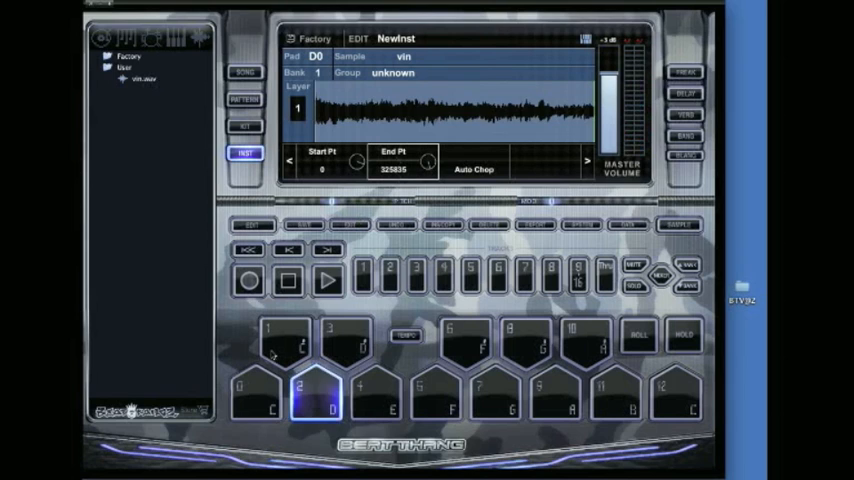
left_click(258, 400)
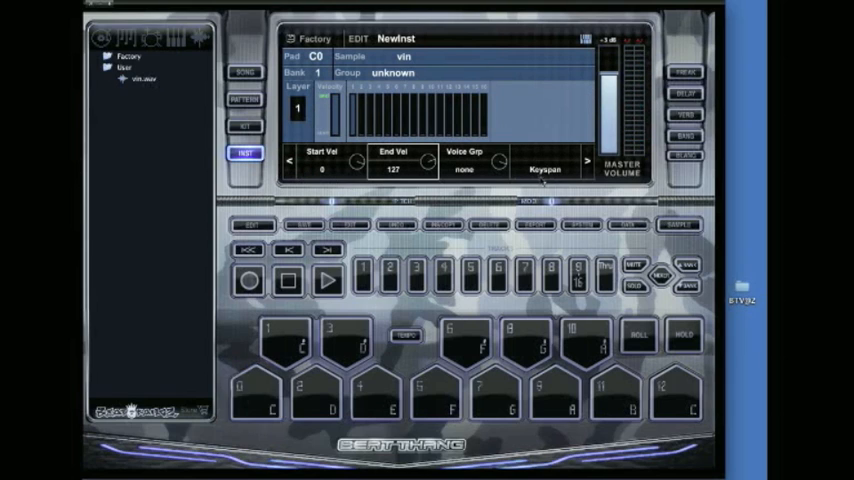
Keyspan the vin sample with end note C1, confirming the pad overwrite warning
left_click(260, 400)
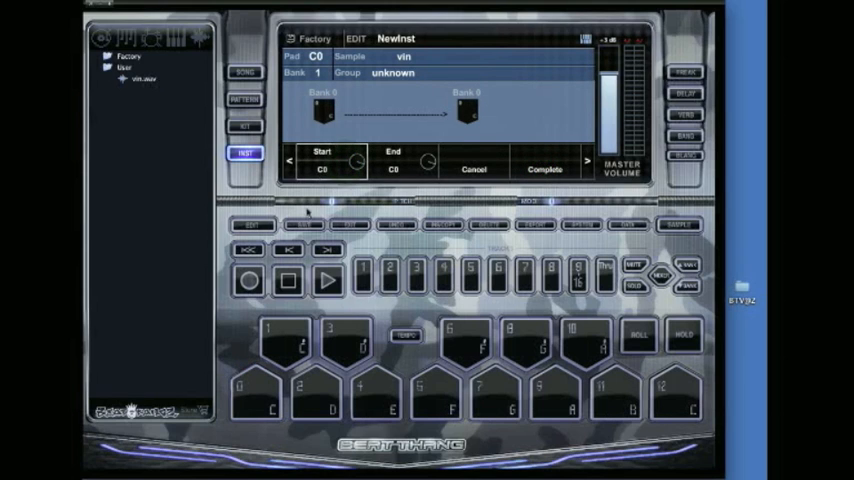
left_click(246, 392)
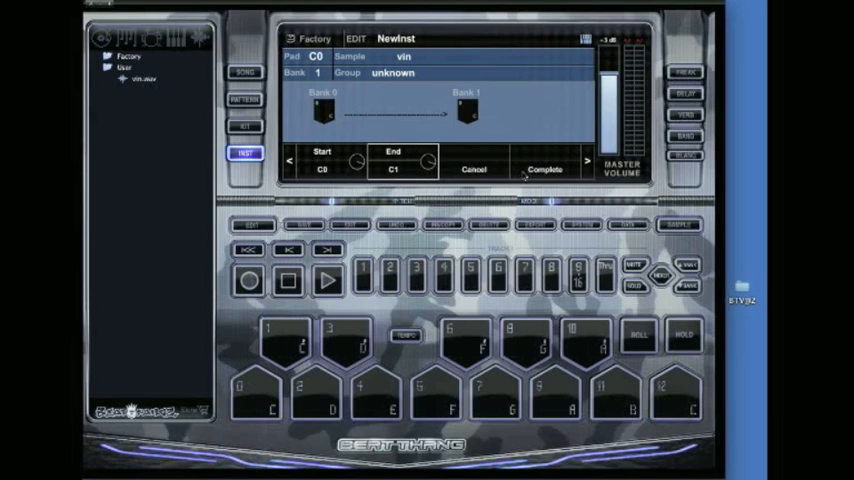
left_click(546, 168)
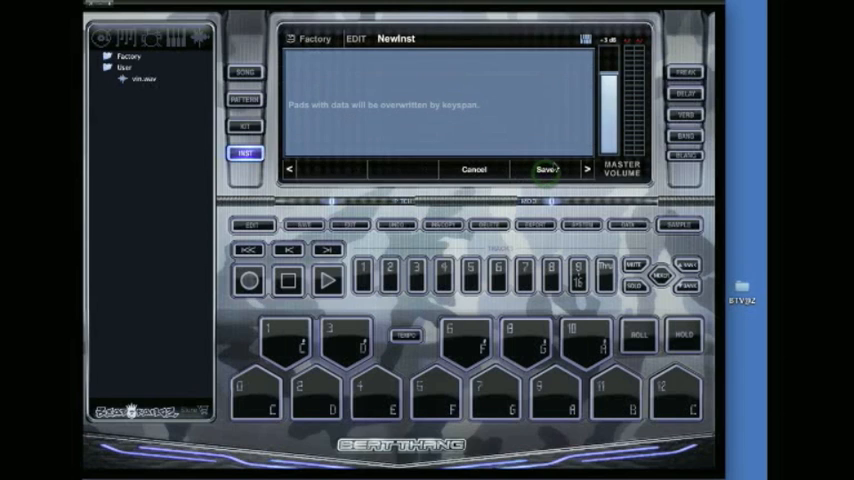
left_click(548, 168)
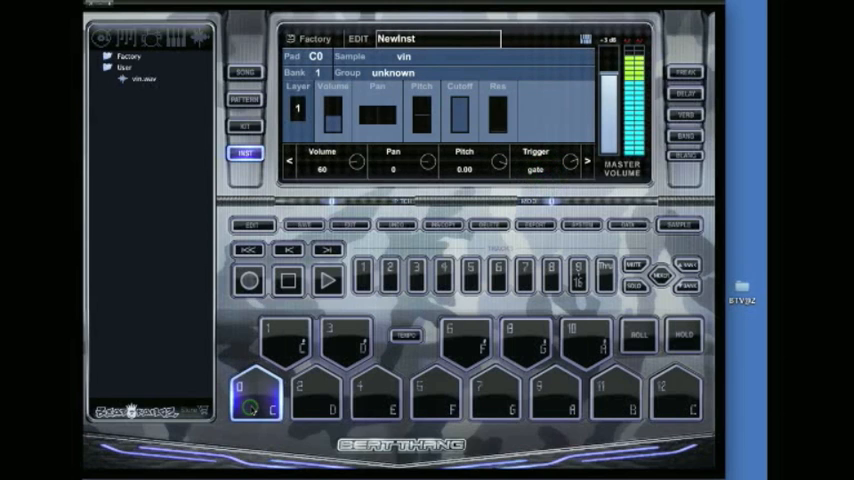
Play pads E0 and D#0 to hear the pitched sample, then begin saving the instrument
left_click(376, 404)
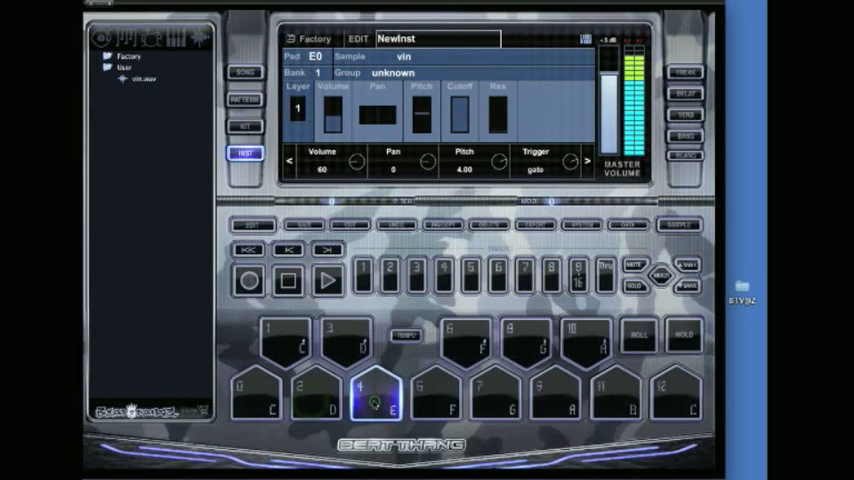
left_click(332, 348)
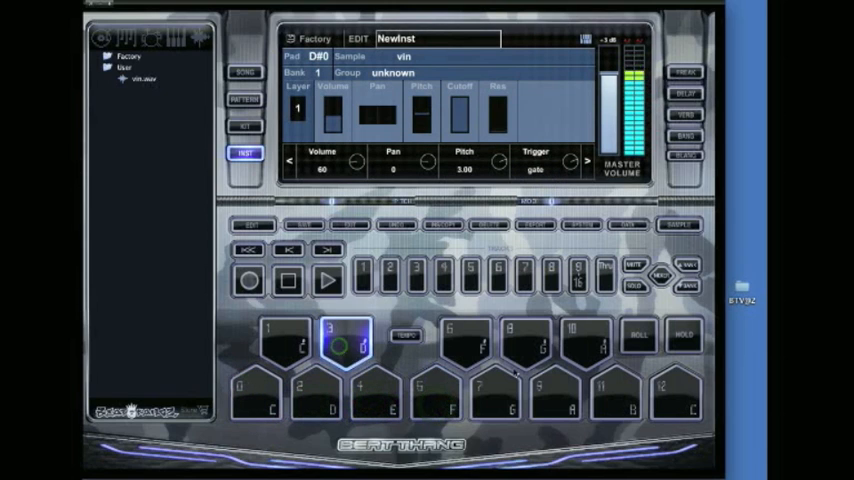
left_click(664, 396)
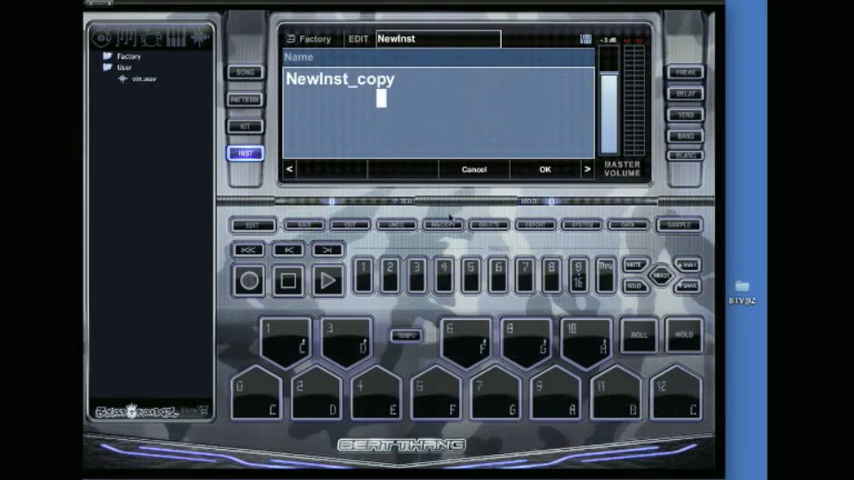
Remove the _copy suffix and save the instrument as NewInst in the User collection
key("backspace")
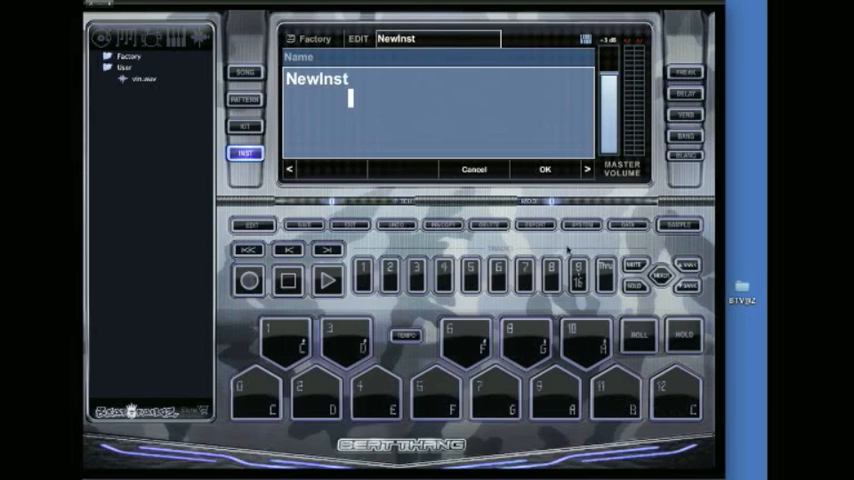
left_click(544, 168)
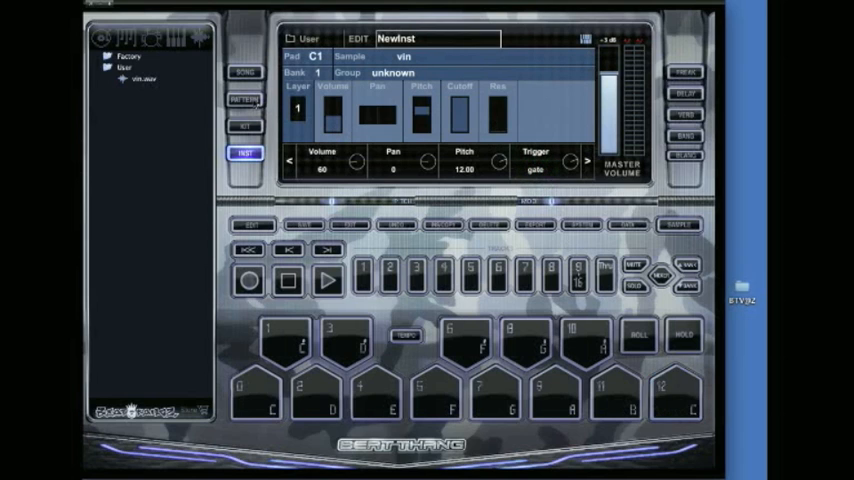
Start recording a new pattern with NewInst on track 1 at 132 BPM
left_click(242, 100)
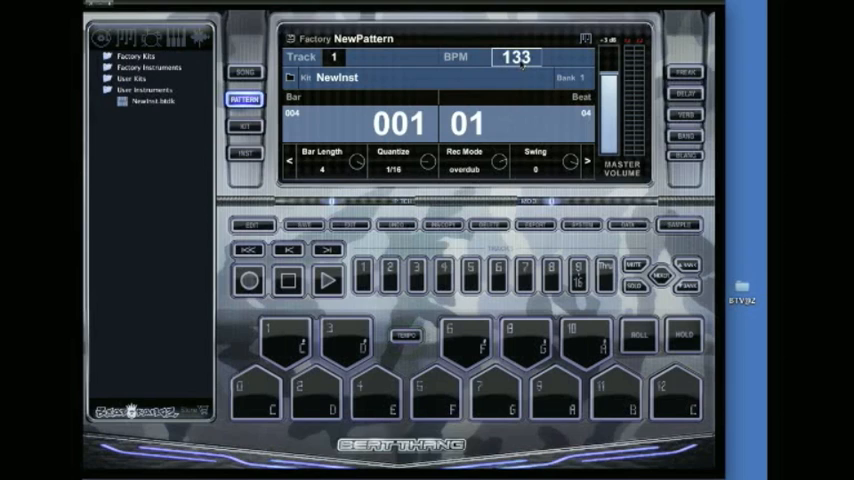
left_click(516, 64)
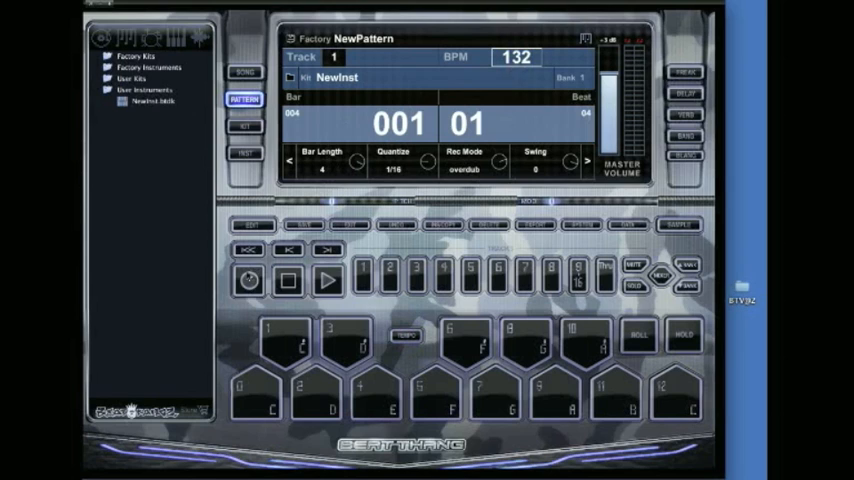
left_click(324, 280)
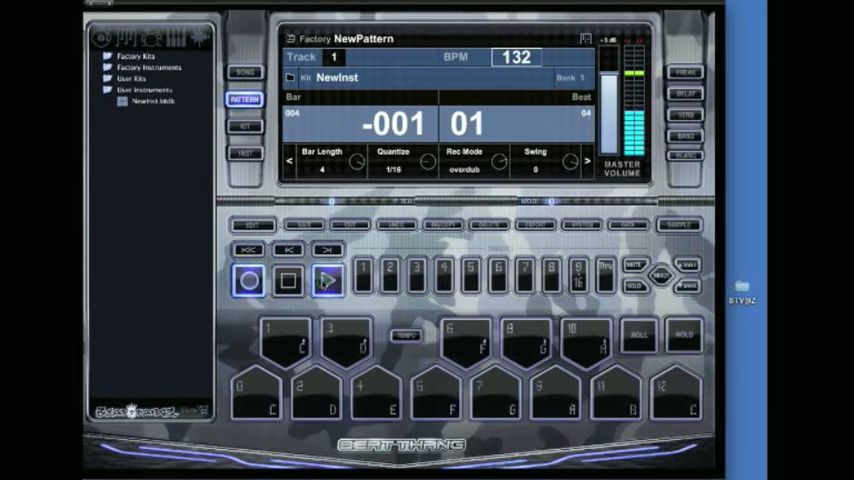